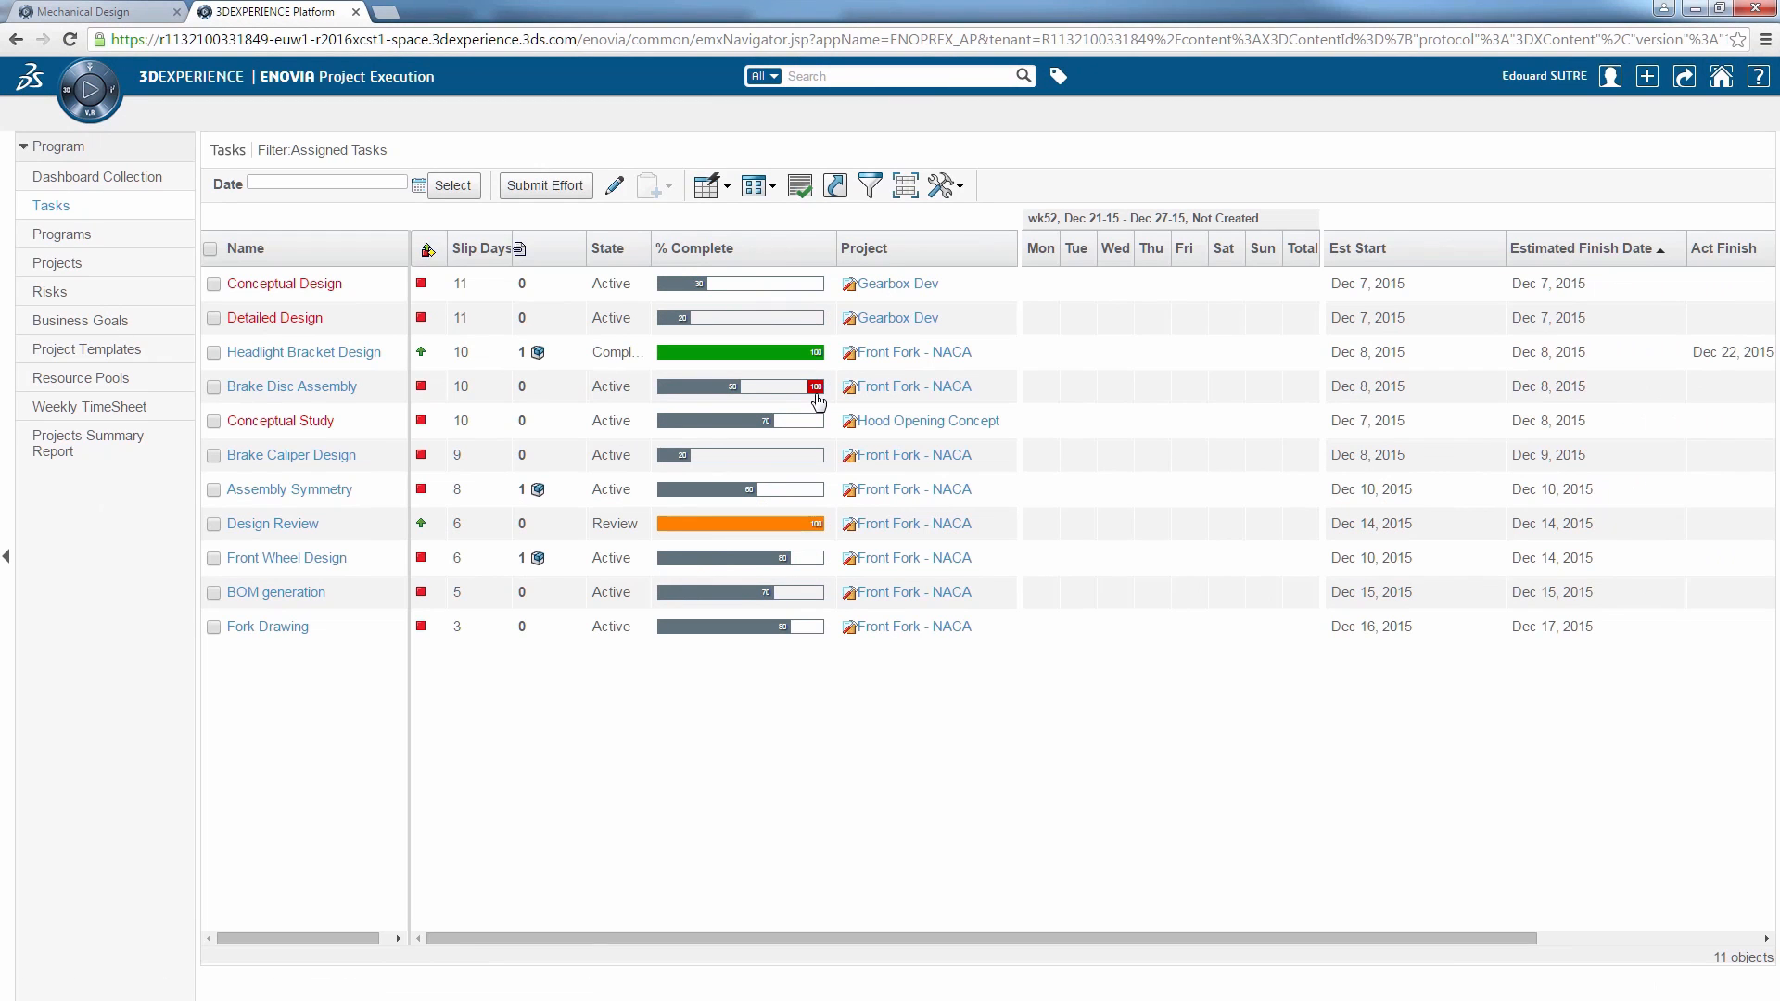
# Step: Mark Brake Disc Assembly, Front Wheel Design and BOM generation as 100% complete
pyautogui.click(813, 385)
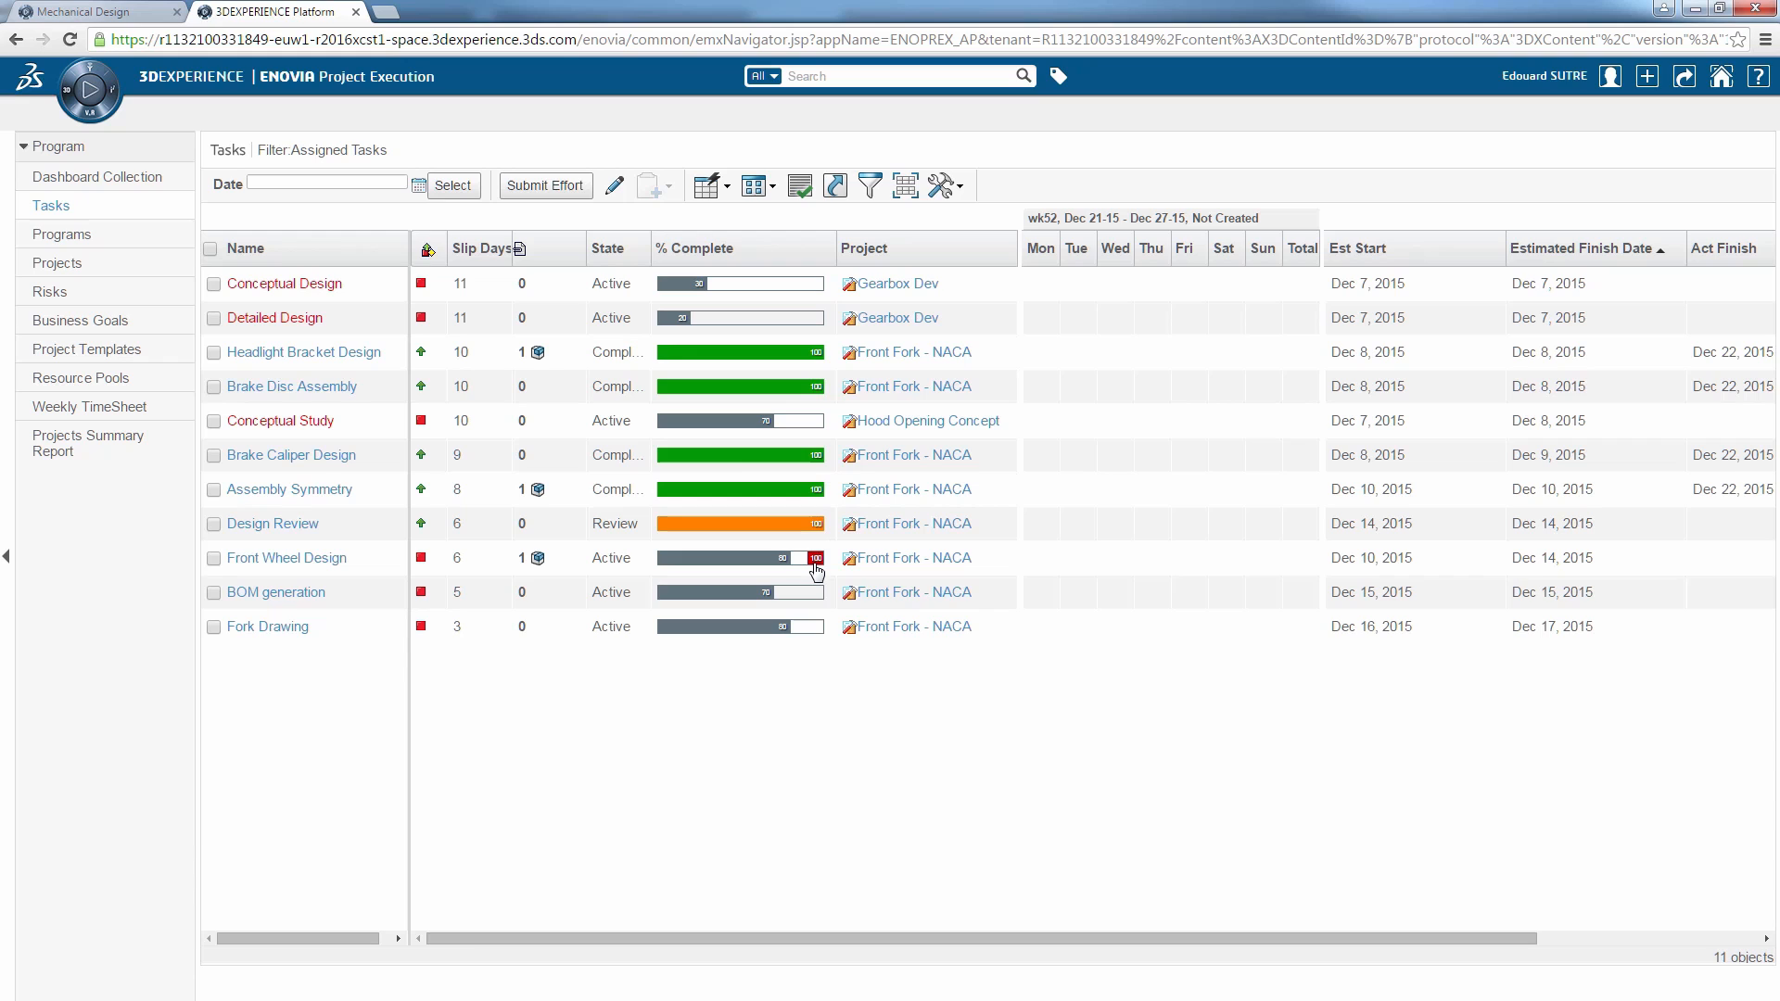
pyautogui.click(814, 558)
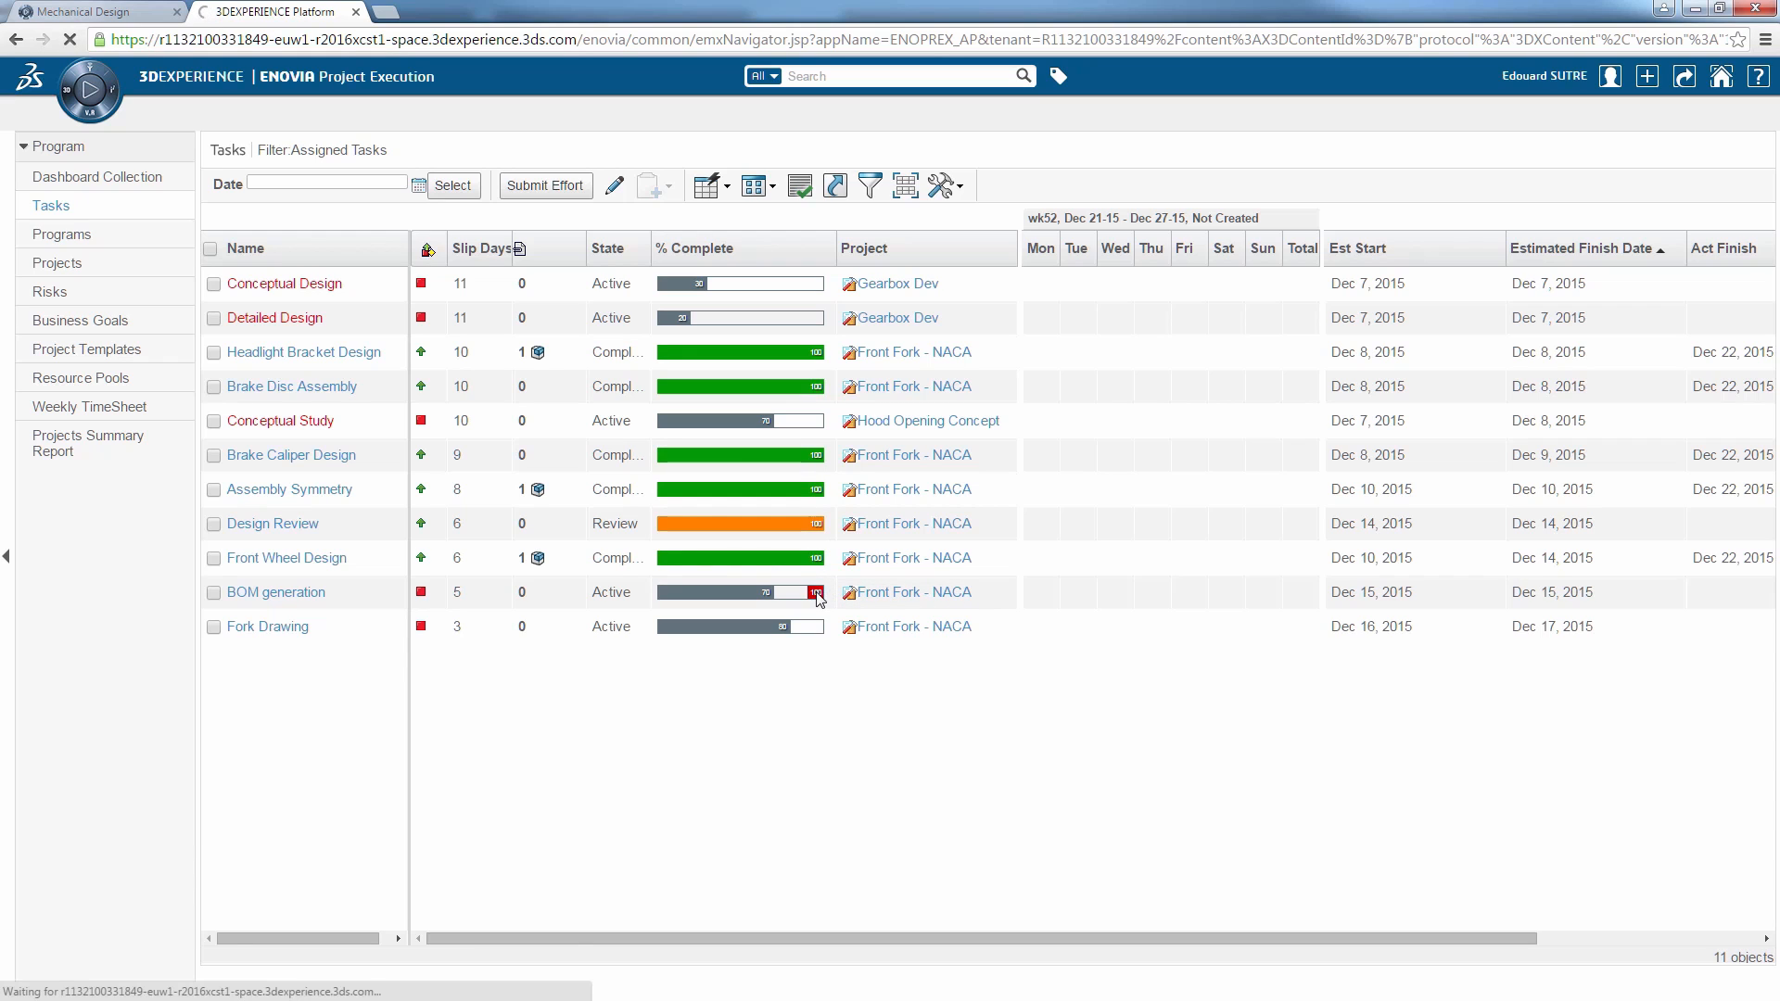
pyautogui.click(819, 592)
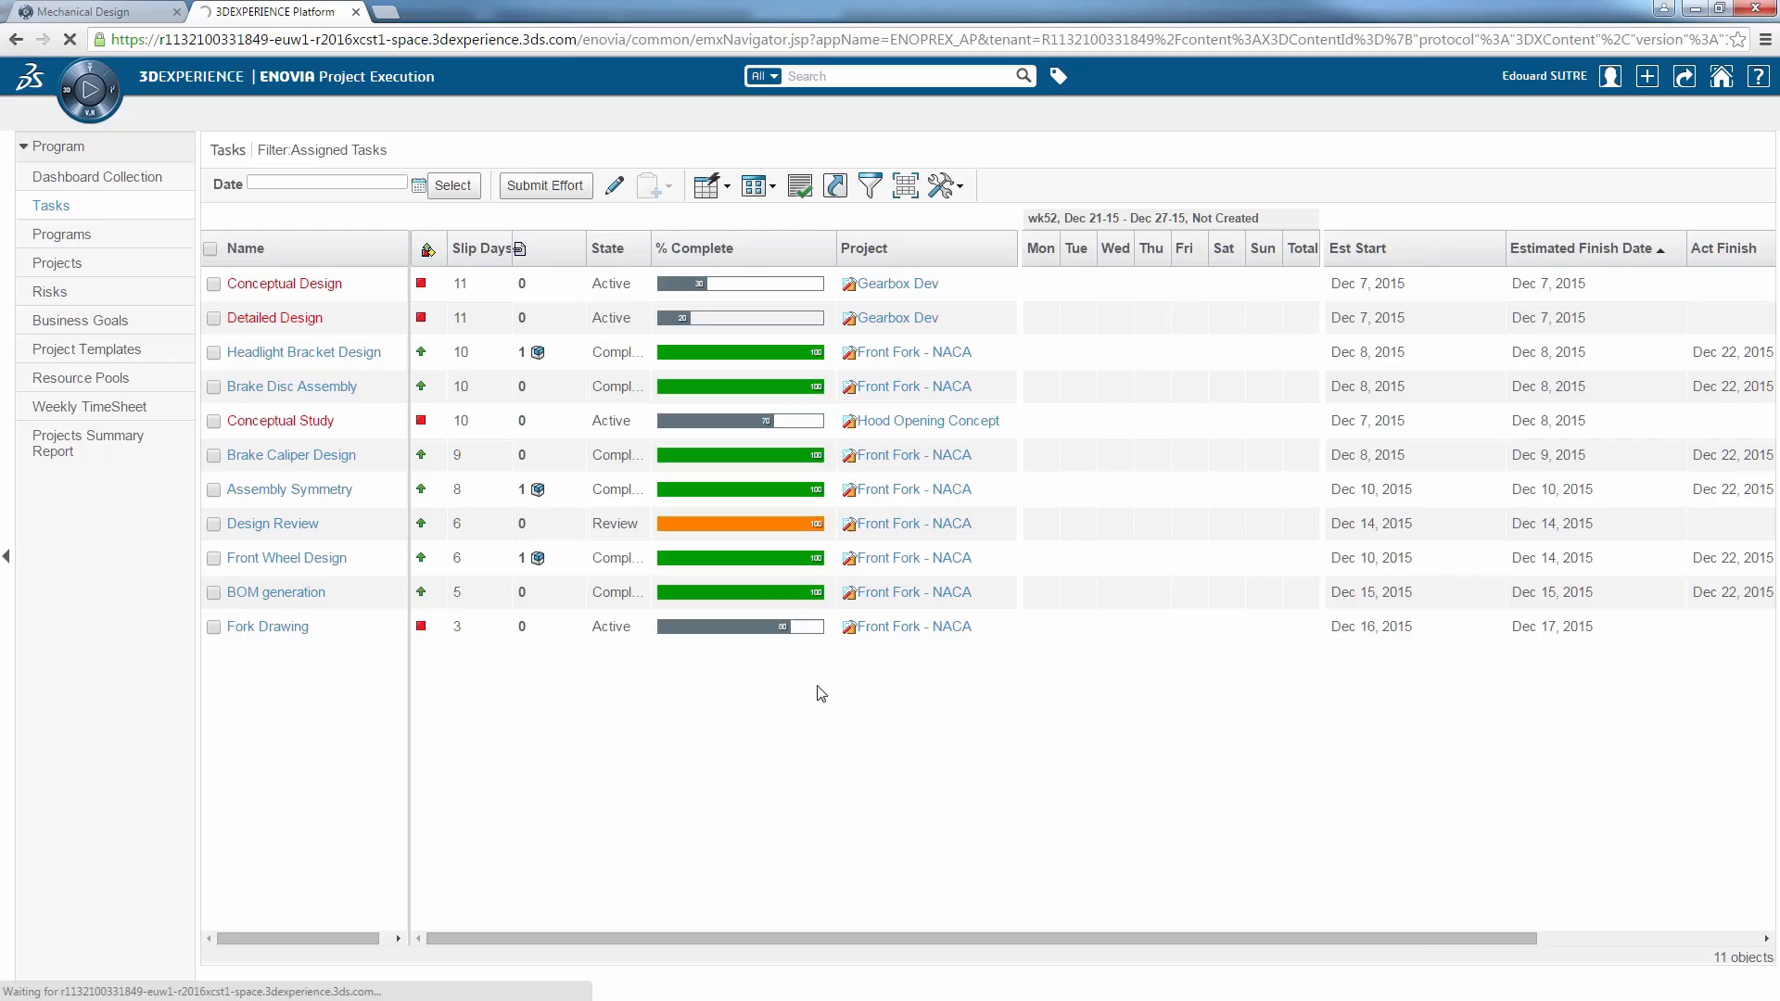